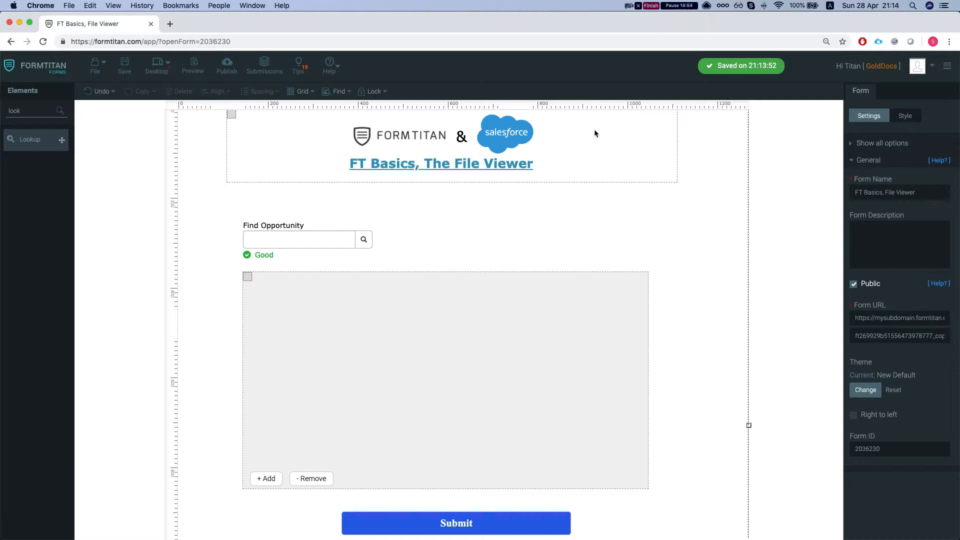
mouse_move(275, 279)
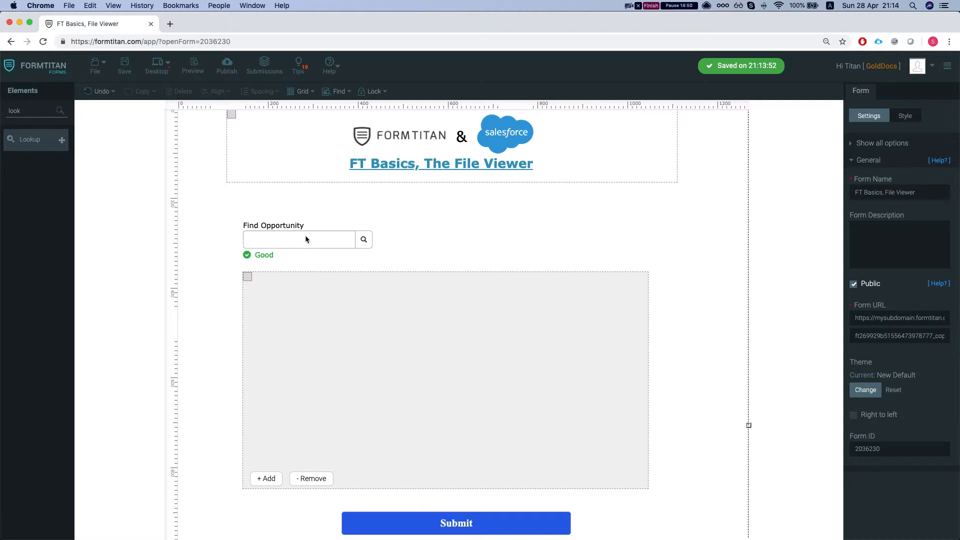
Step: Add a FilePreview file viewer below Find Opportunity, widened to fill the repeating section
left_click(299, 239)
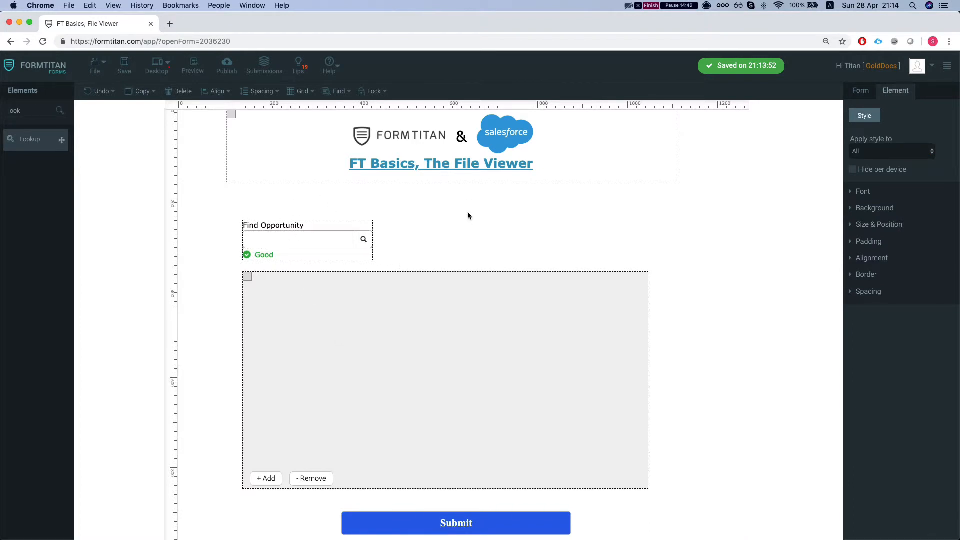
left_click(414, 346)
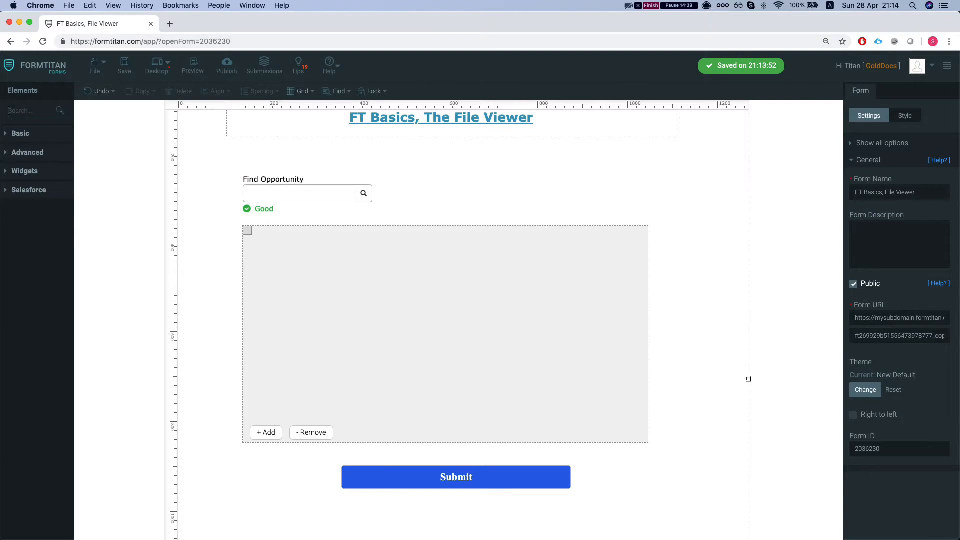
type("file")
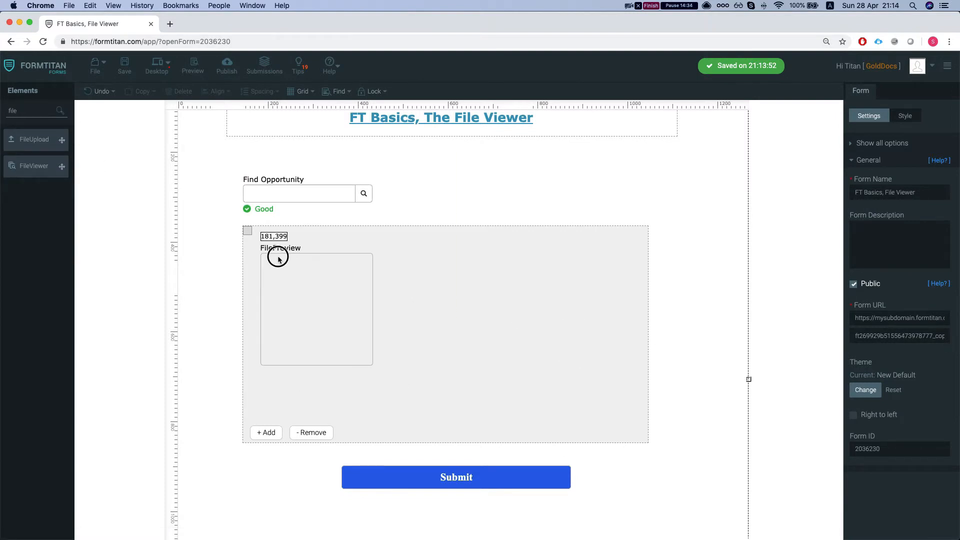
left_click(279, 257)
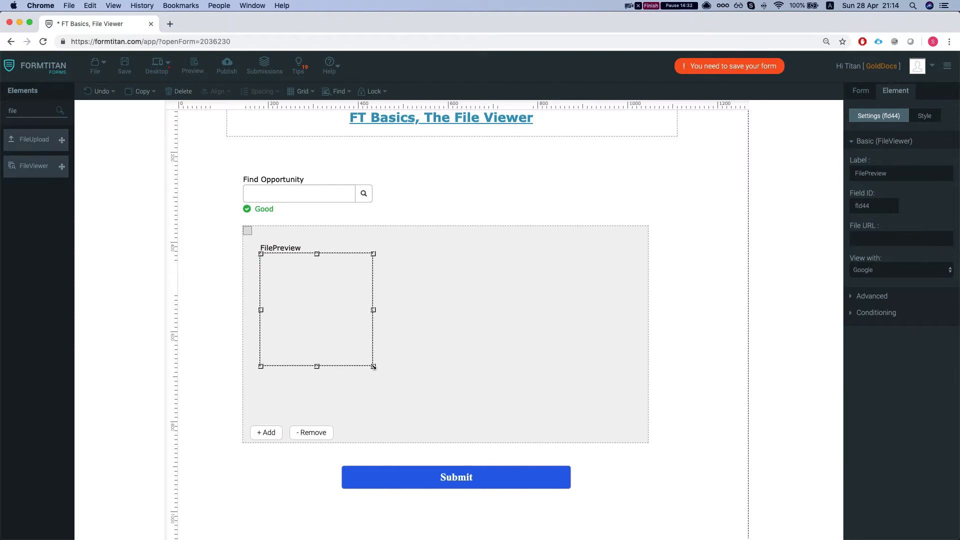
left_click_drag(373, 366, 630, 413)
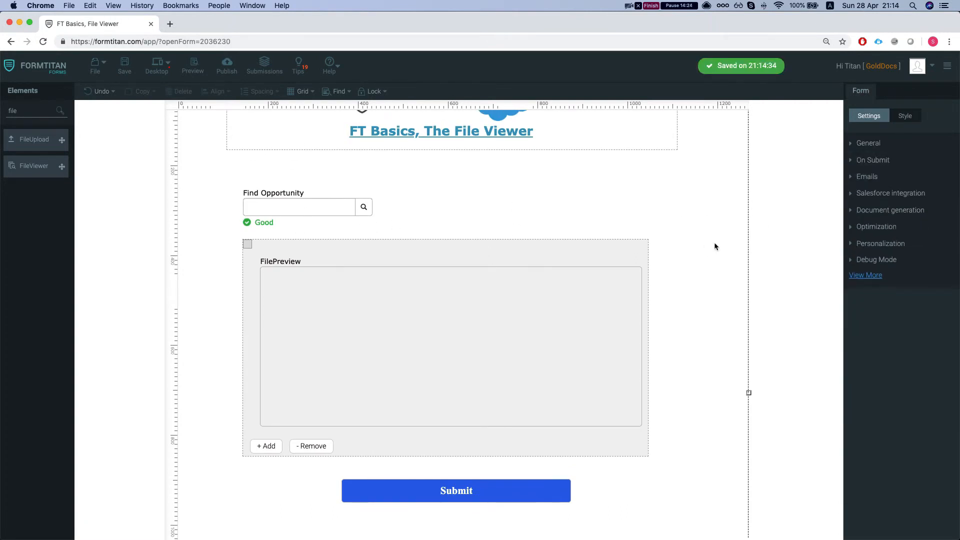
left_click(428, 343)
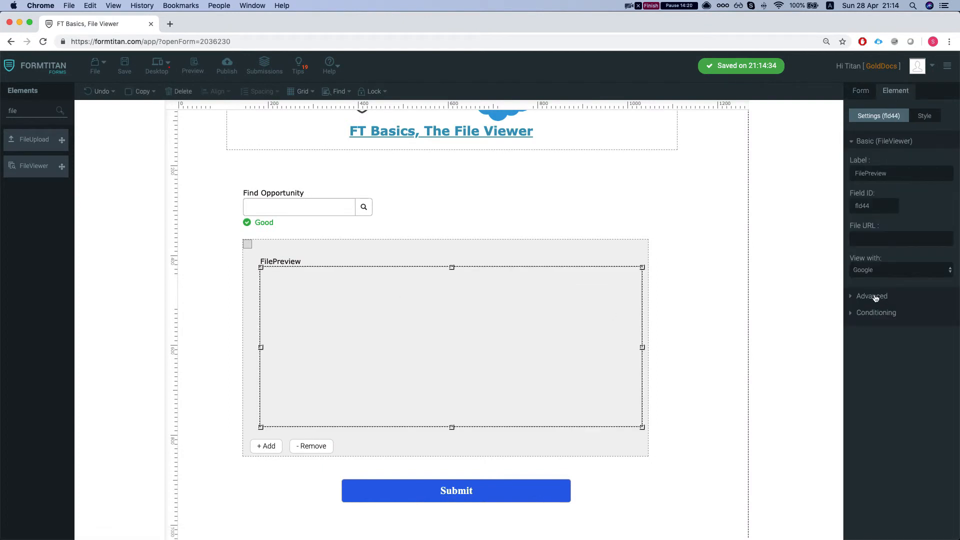
left_click(900, 269)
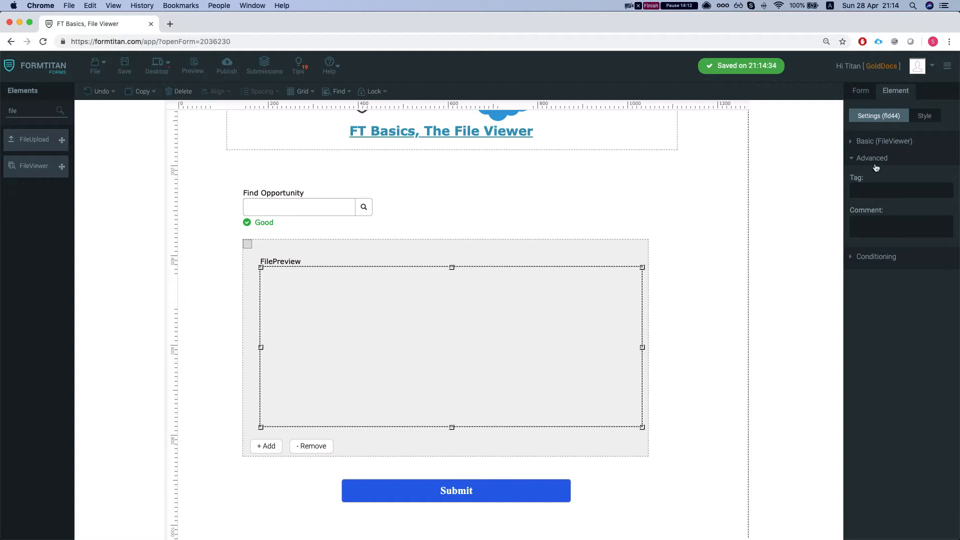
left_click(884, 141)
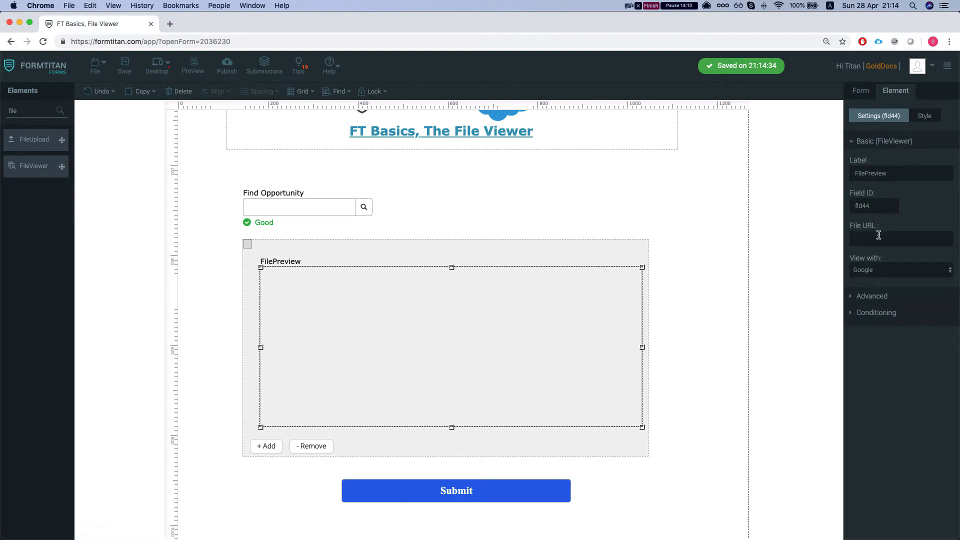
left_click(900, 238)
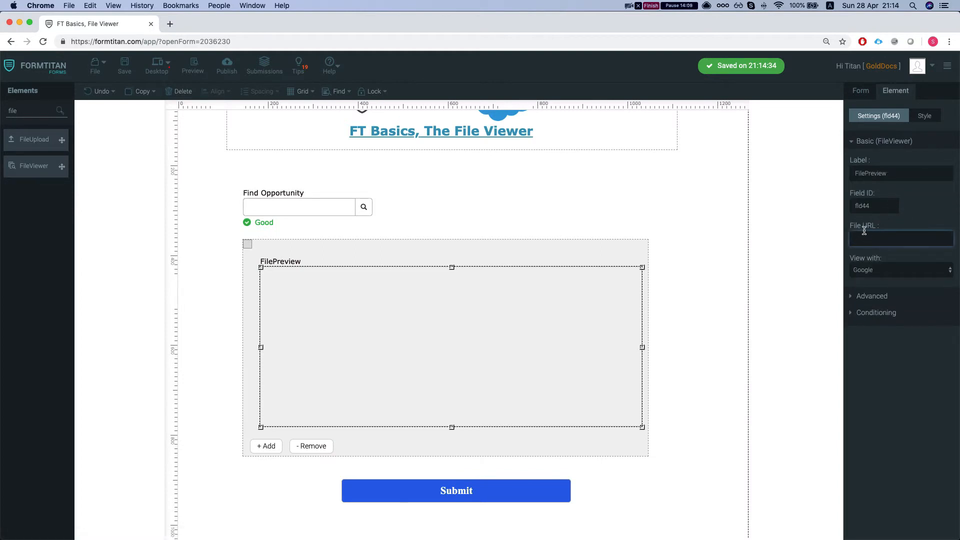
left_click(900, 239)
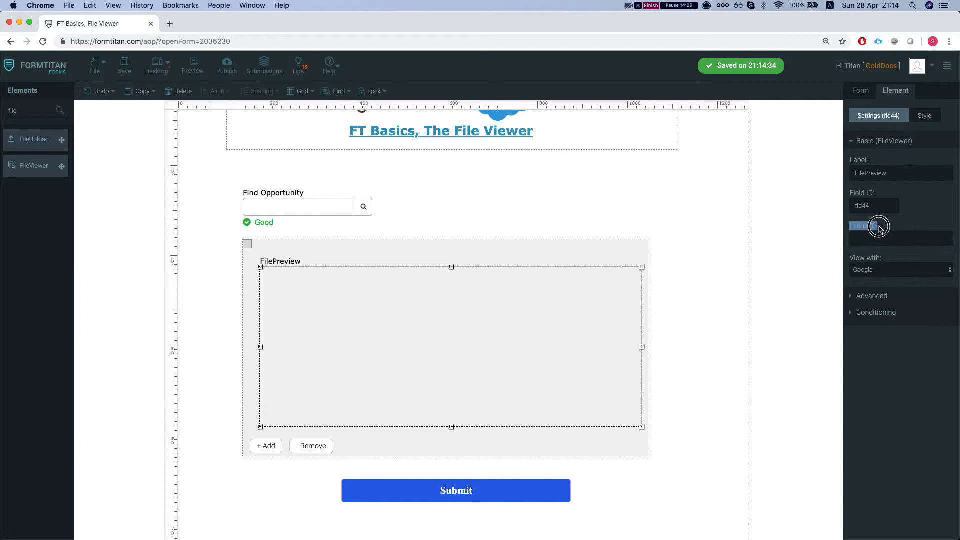
left_click(900, 238)
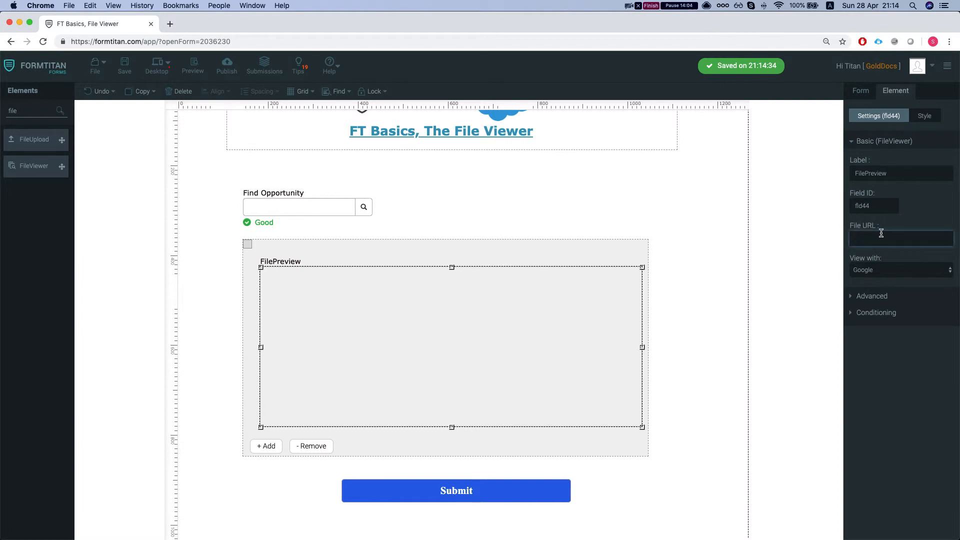
left_click(860, 90)
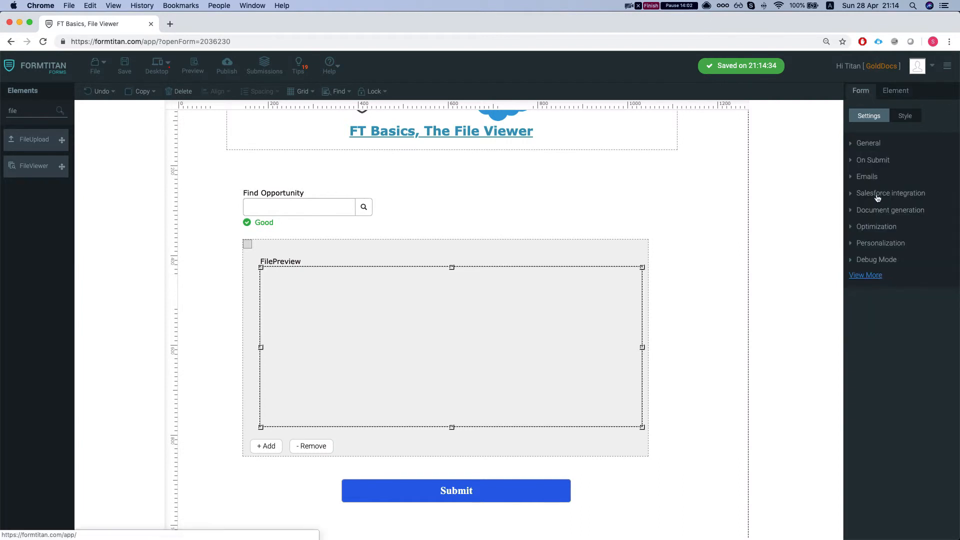
Step: Replace the Get From Salesforce mapping object with a new Attachment object
left_click(890, 193)
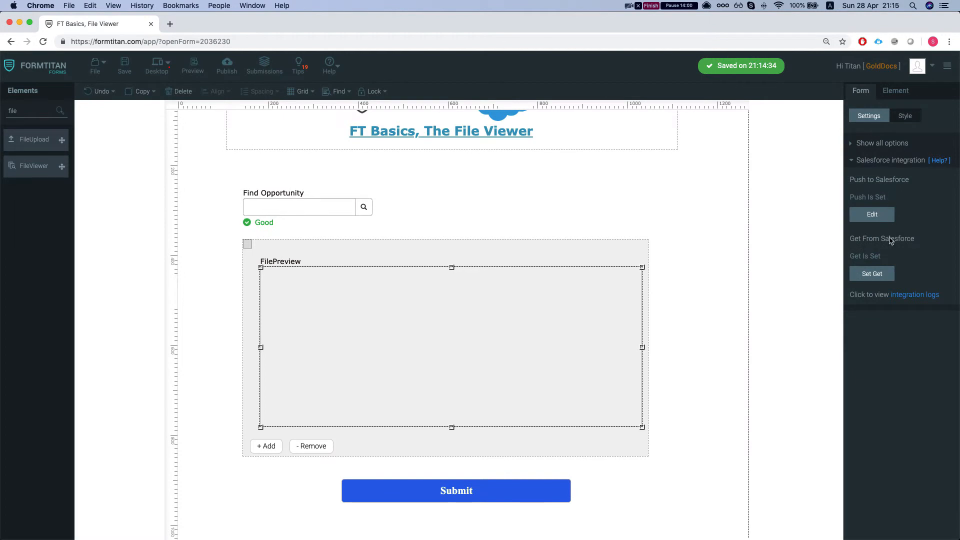
left_click(871, 273)
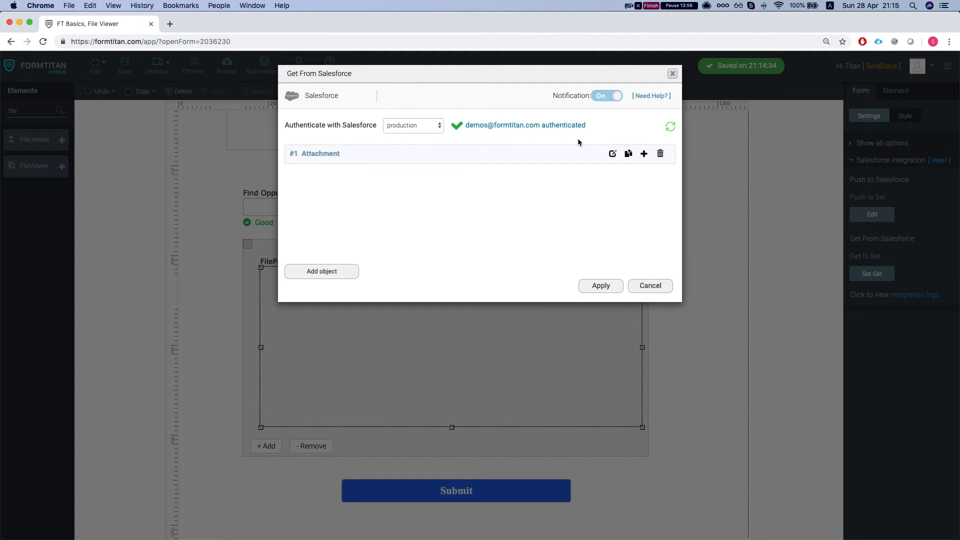
left_click(660, 154)
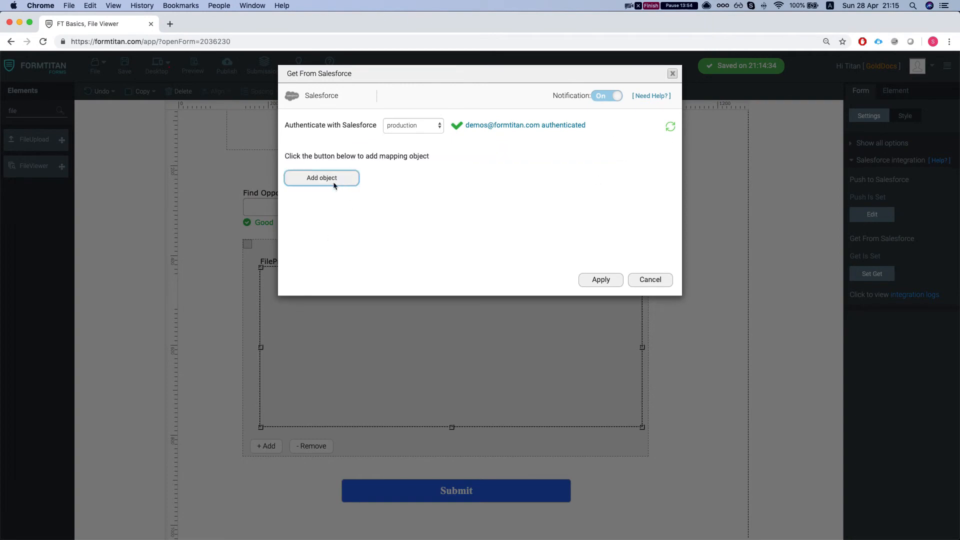
left_click(321, 177)
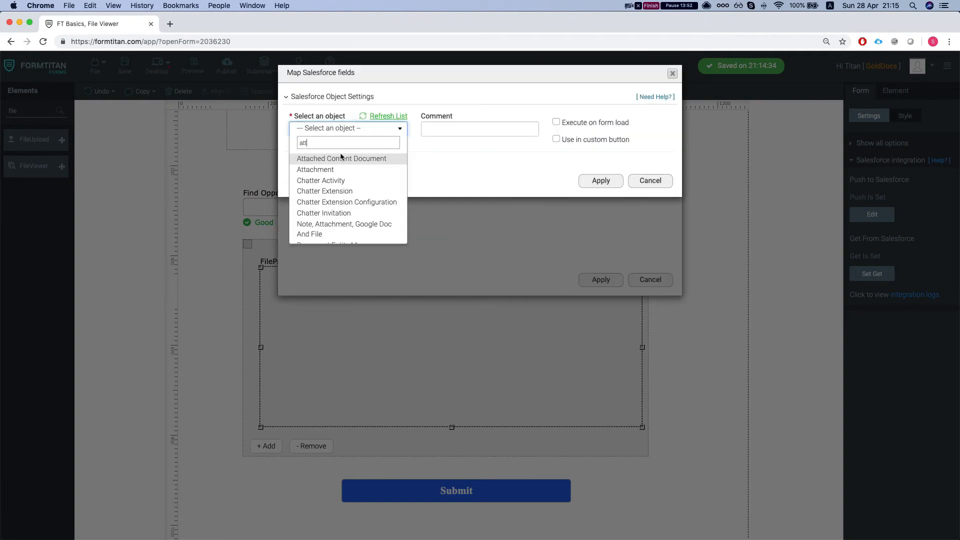
left_click(315, 170)
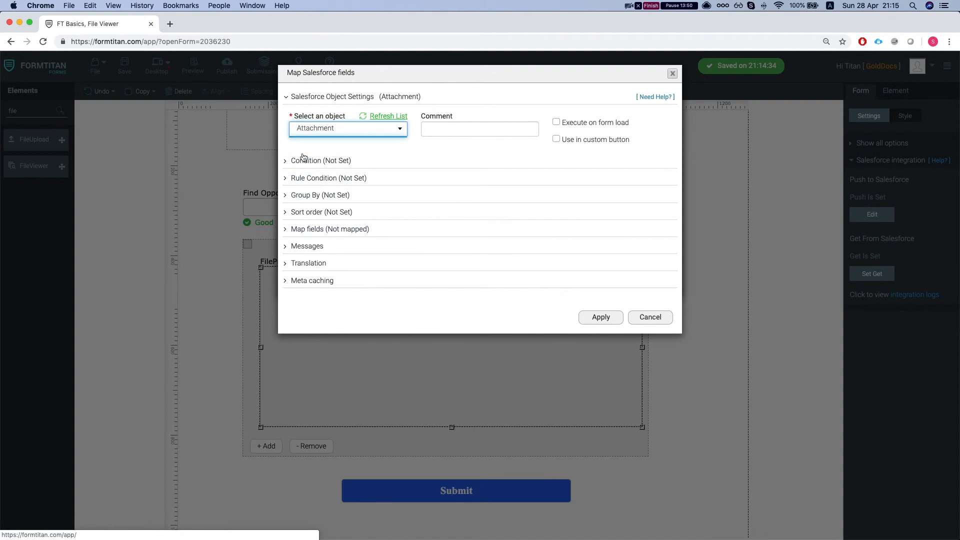
Step: Filter the Attachment lookup with the condition Parent ID equals Find Opportunity
left_click(318, 161)
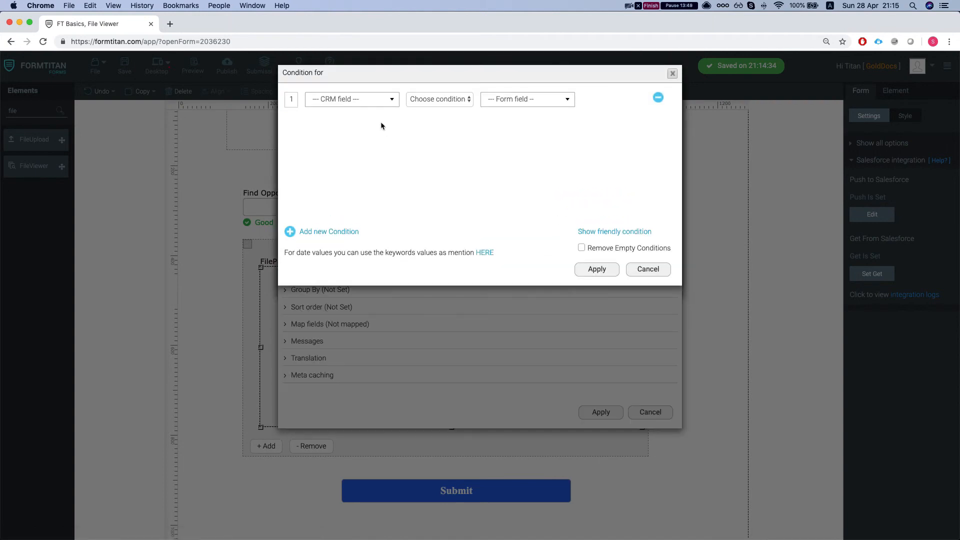
left_click(351, 98)
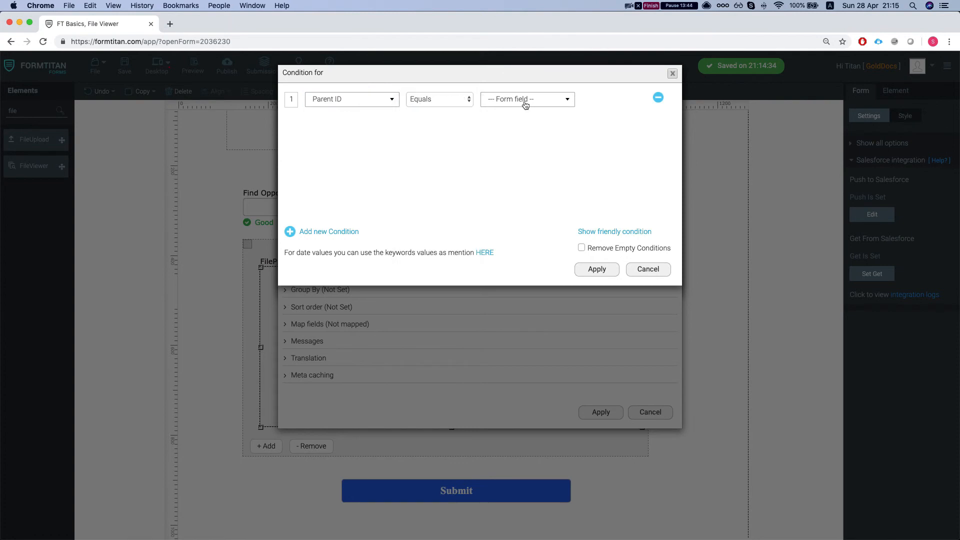
left_click(526, 99)
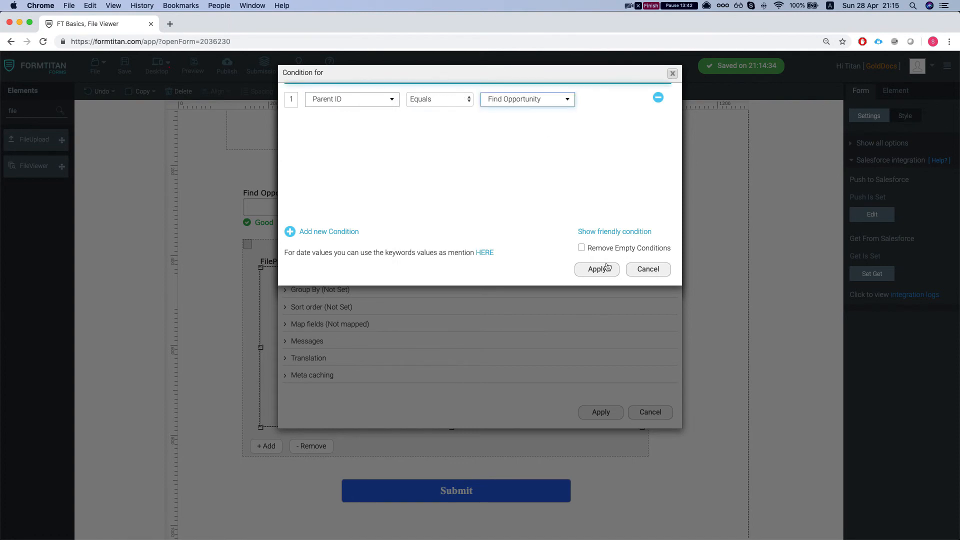
left_click(596, 269)
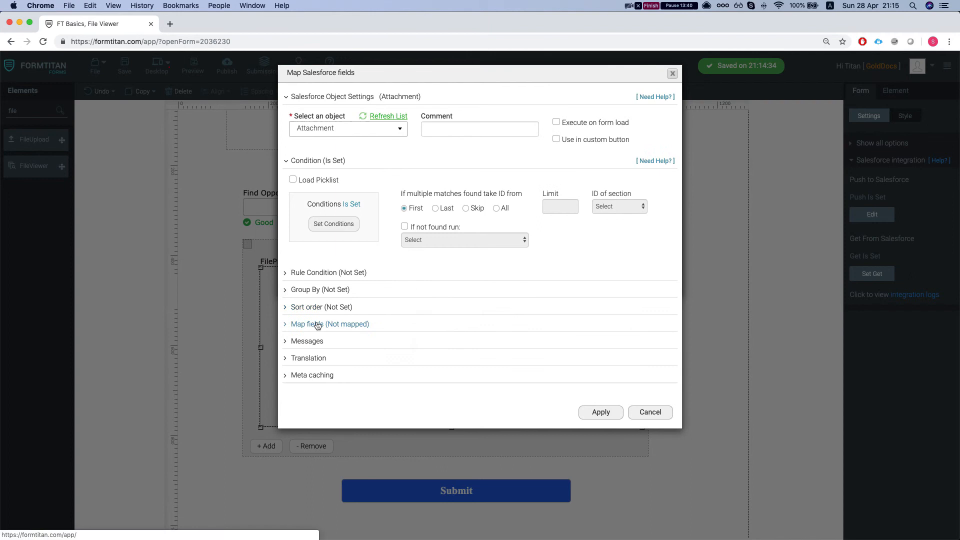
left_click(308, 324)
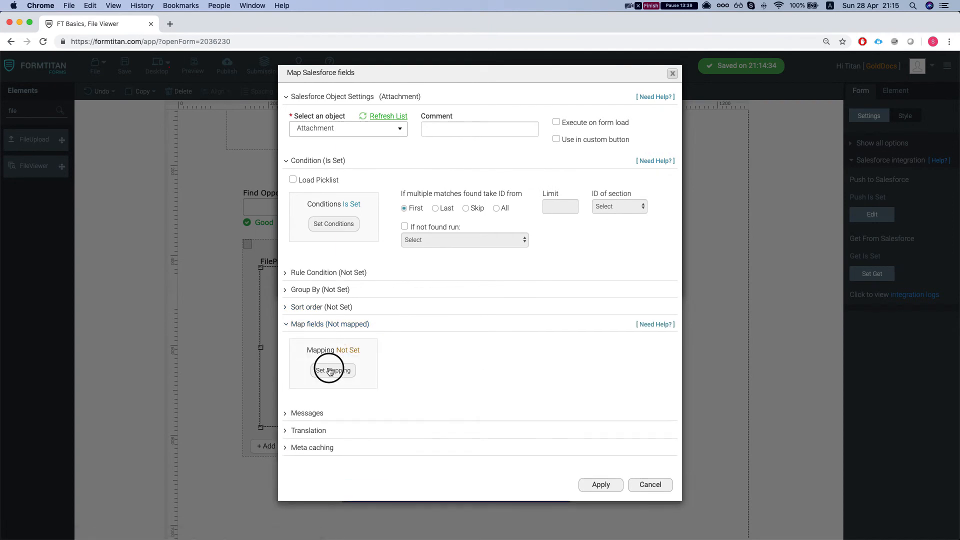
Step: Map FilePreview to a Salesforce attachment field, then publish and view the live form
left_click(333, 369)
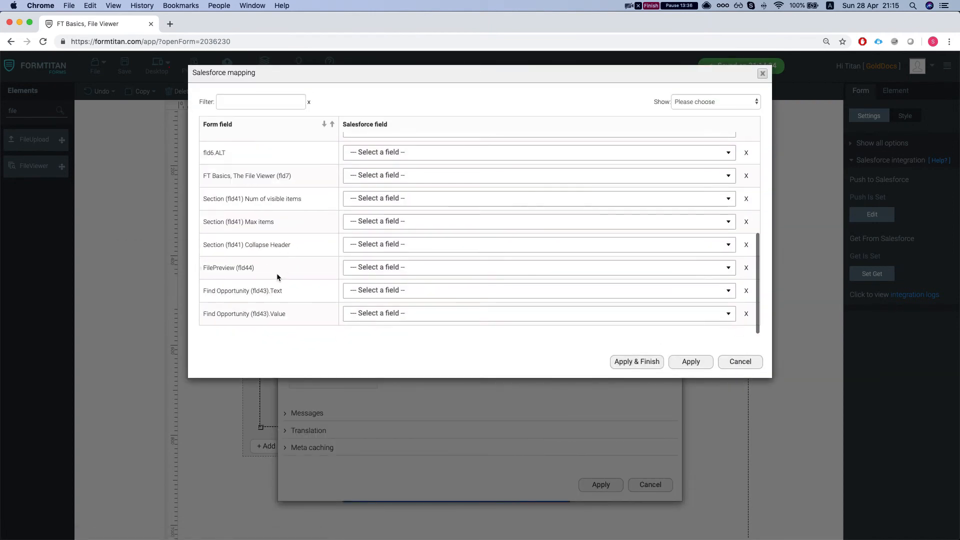
left_click(537, 267)
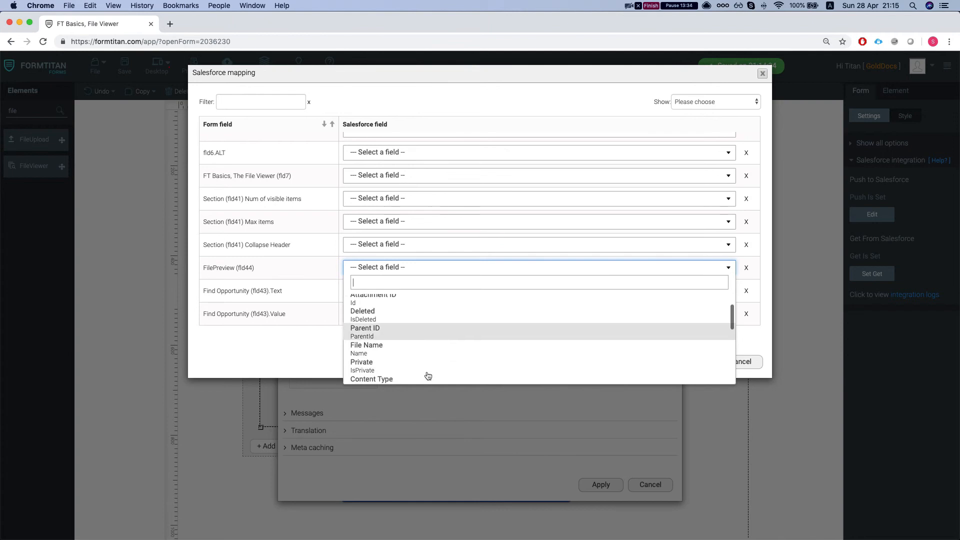
scroll("down", 3)
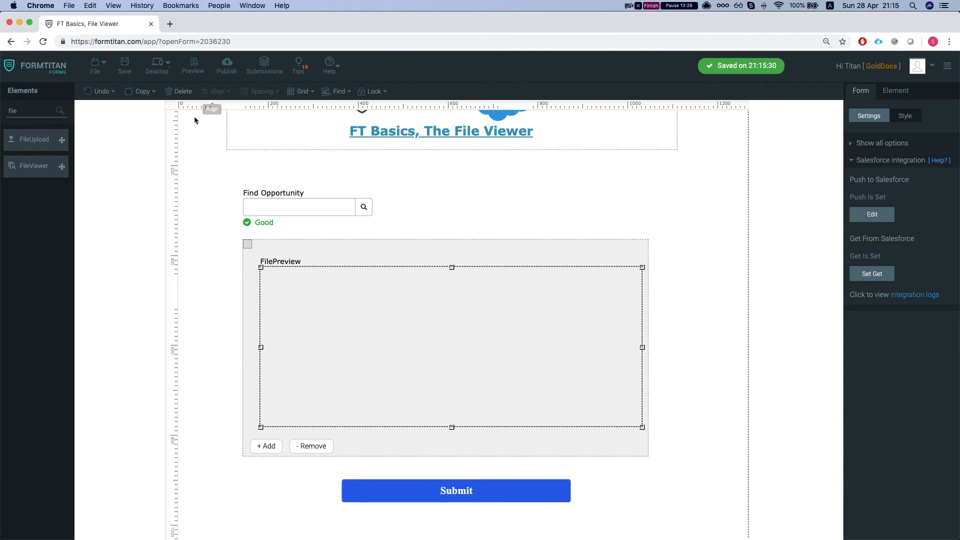
left_click(226, 66)
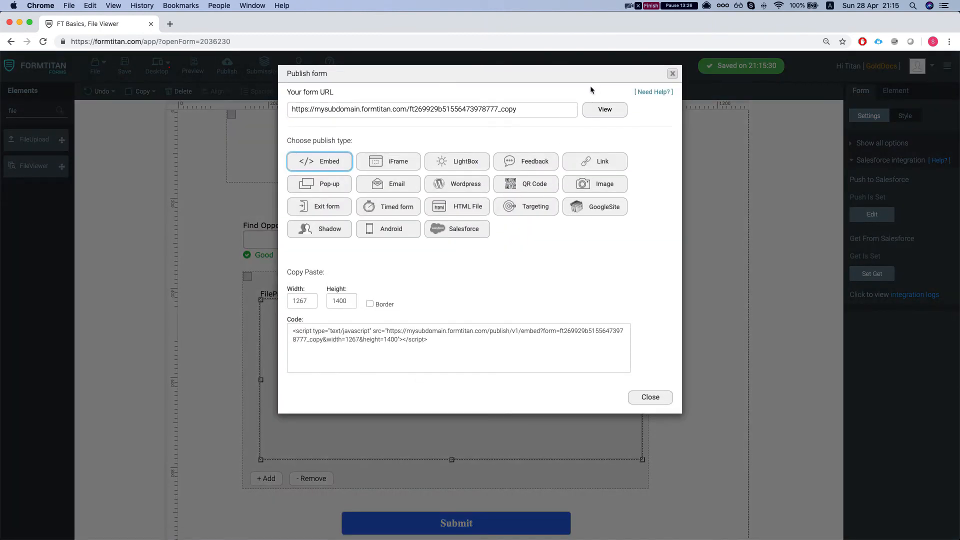
left_click(604, 109)
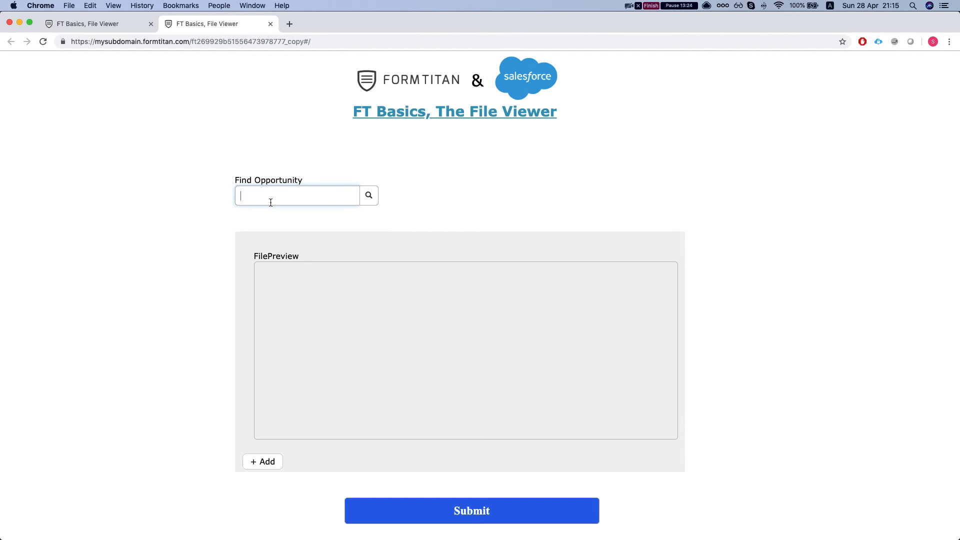
Step: Look up 'burl' to load Burlington Textiles and view its invoice PDF full-size
type("burl")
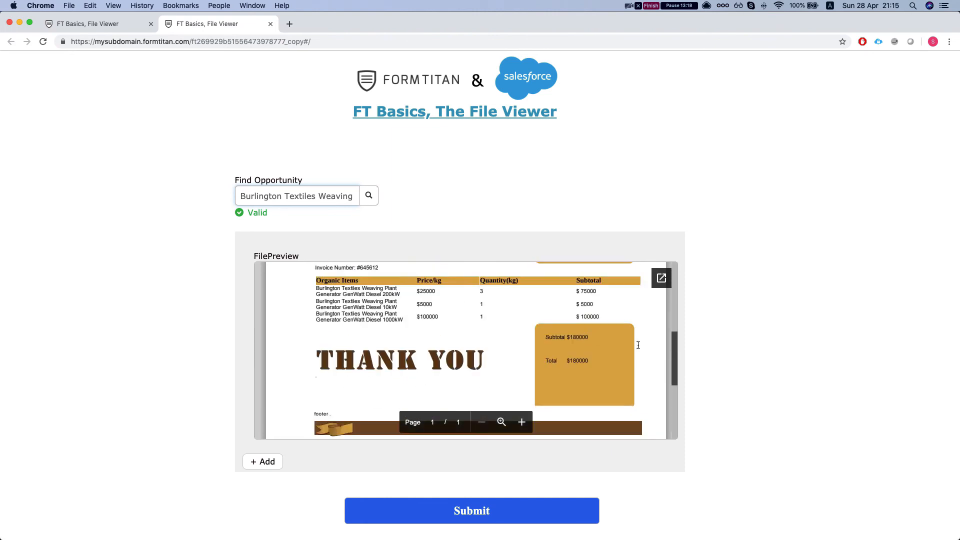
scroll("down", 3)
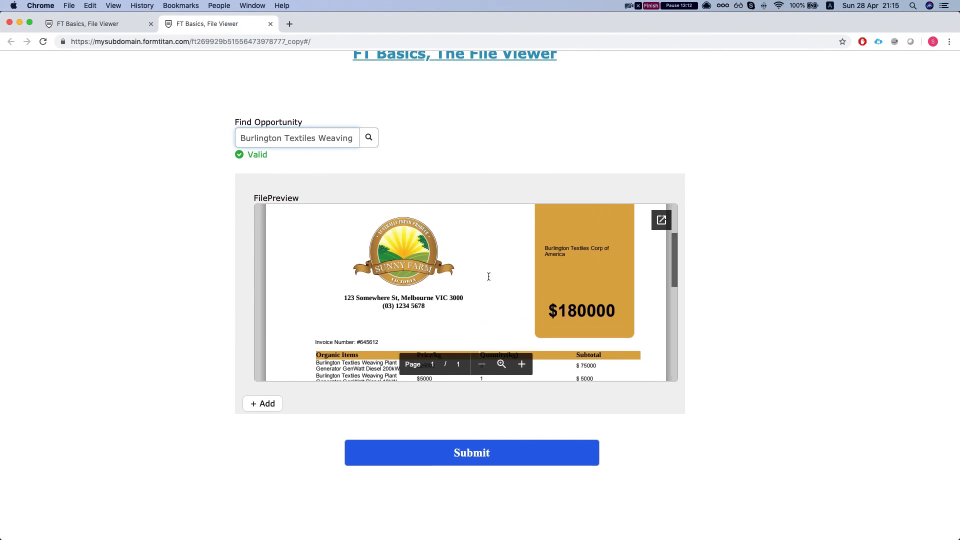
scroll("down", 3)
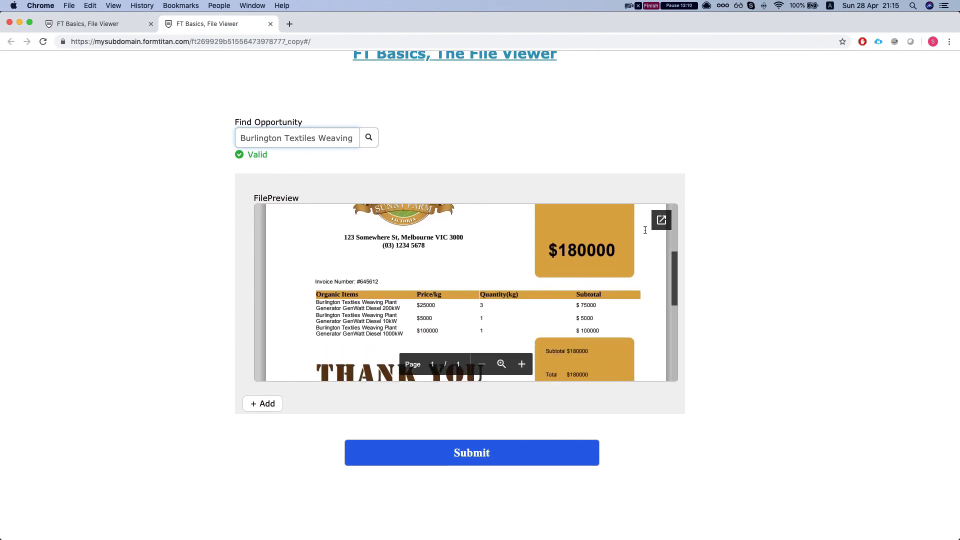
left_click(660, 220)
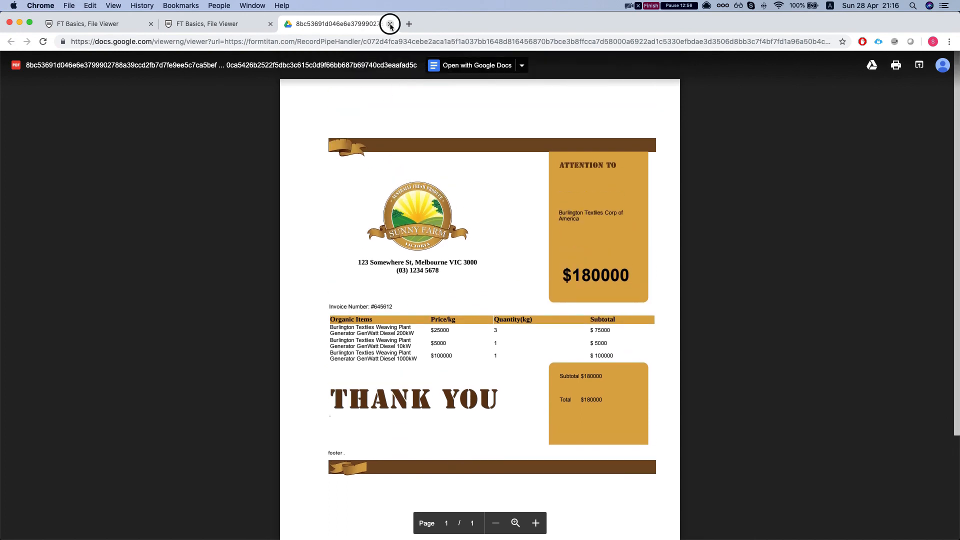
left_click(390, 24)
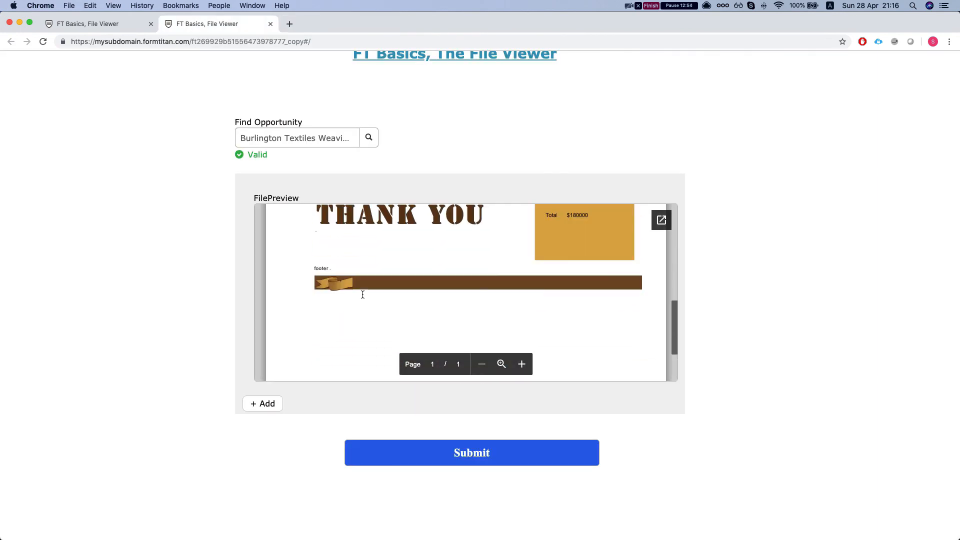